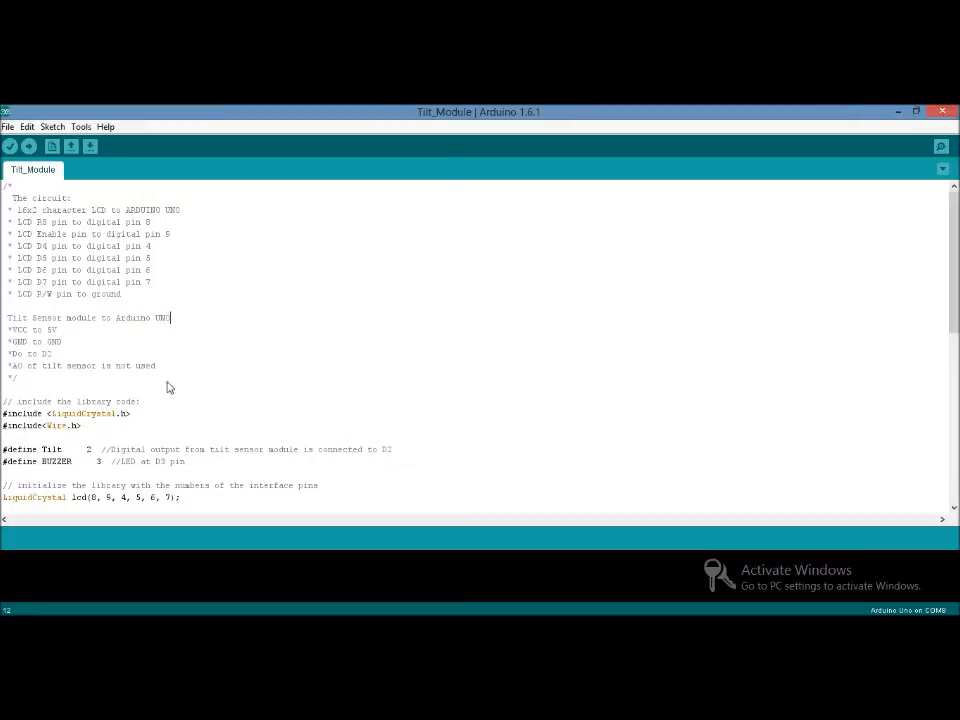
Step: Review the loop() tilt logic, then compile and upload the Tilt_Module sketch to the board
scroll(down, 3)
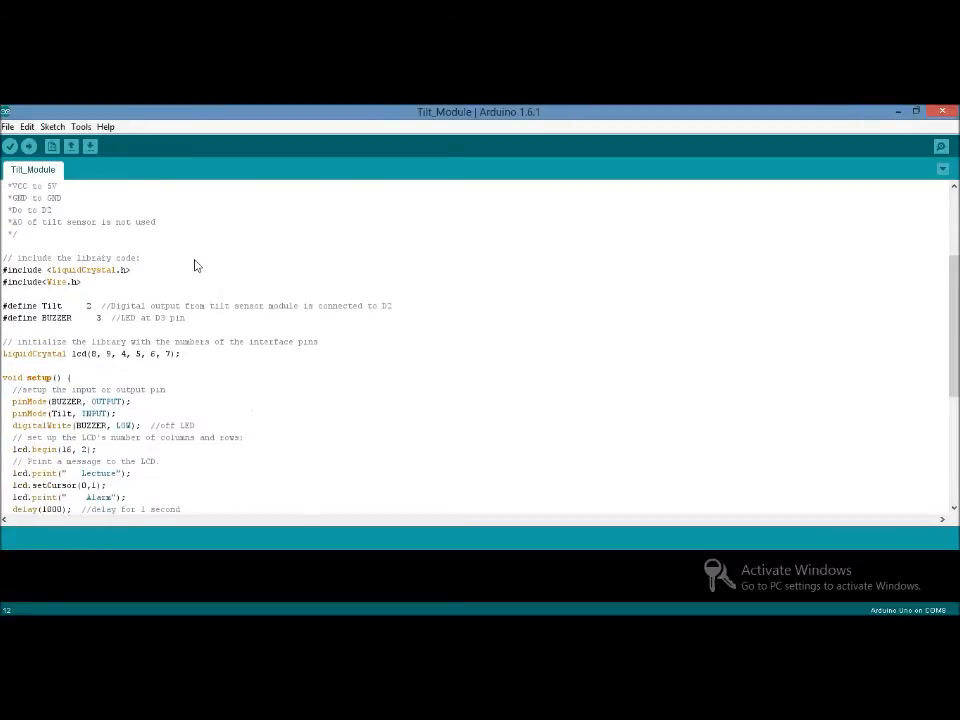
scroll(down, 3)
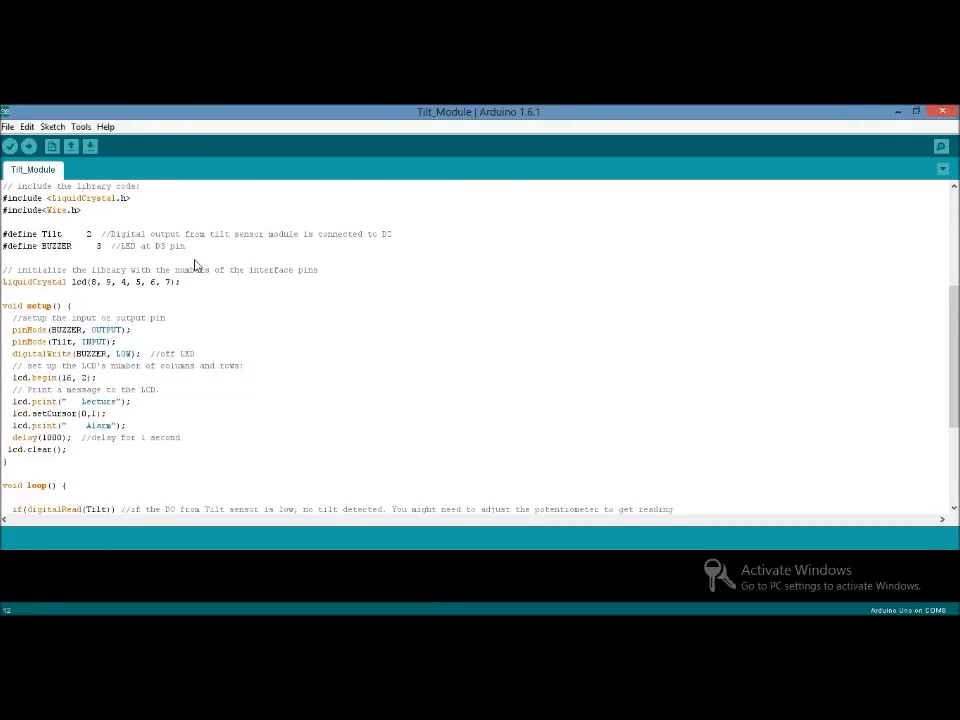
mouse_move(104, 212)
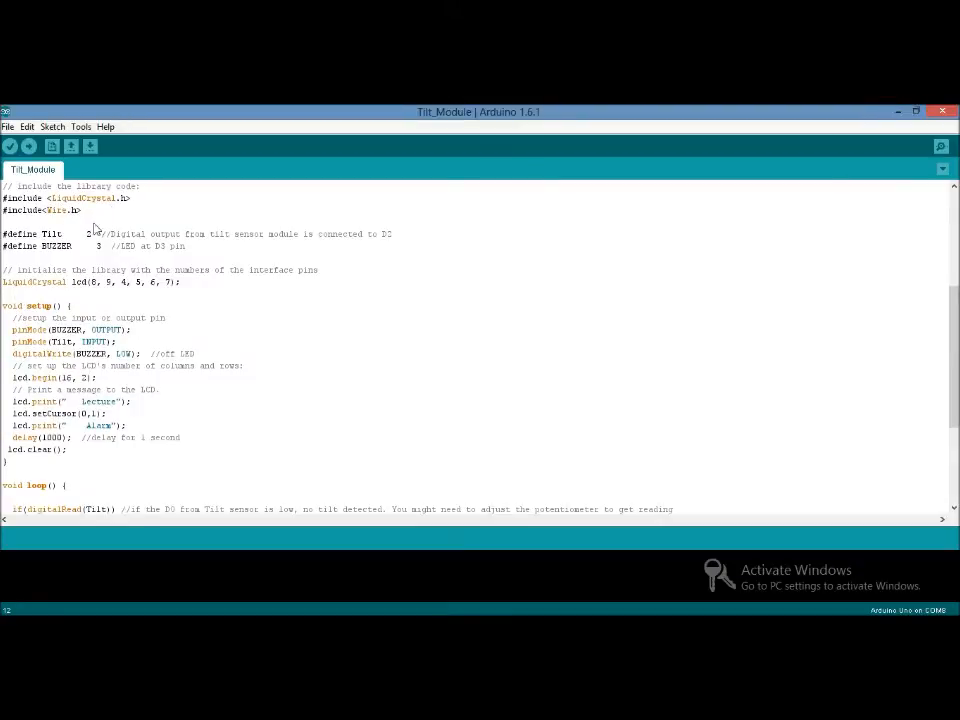
mouse_move(78, 236)
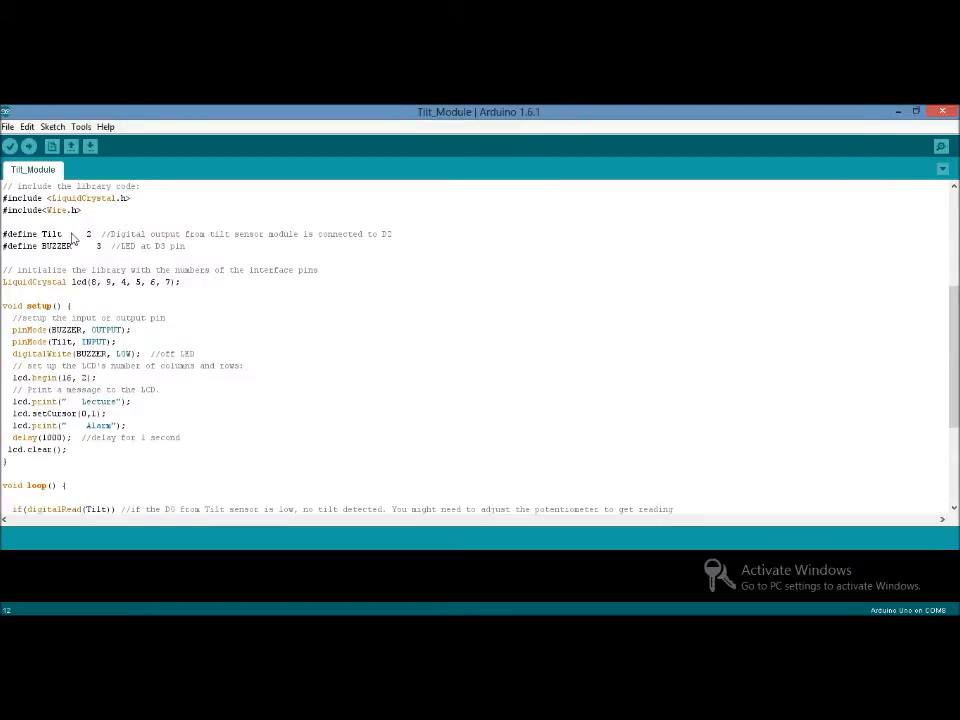
mouse_move(68, 262)
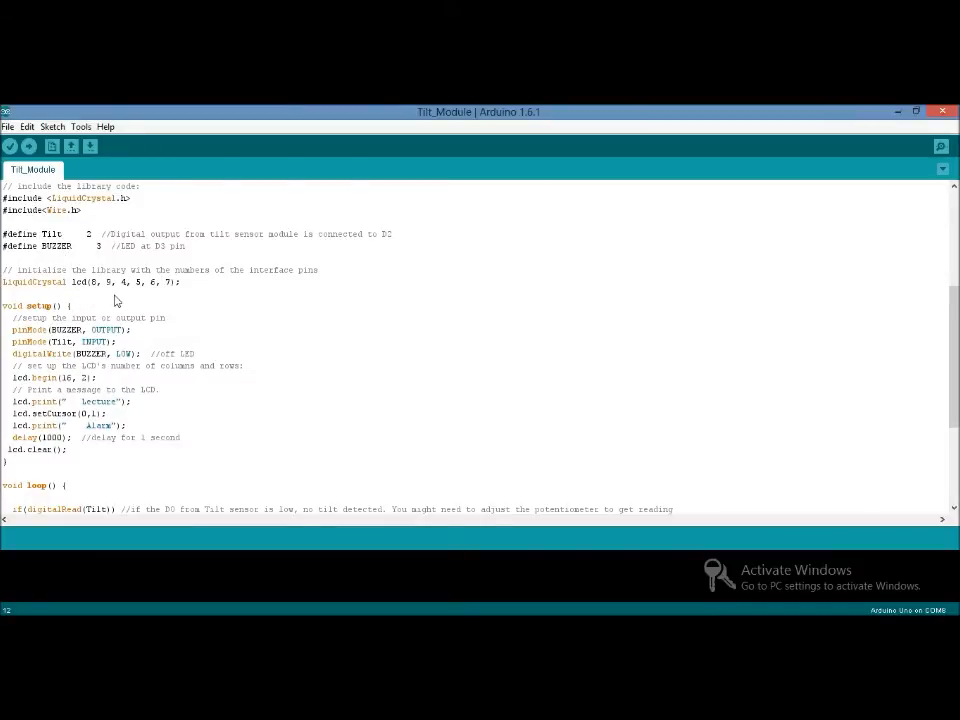
scroll(down, 3)
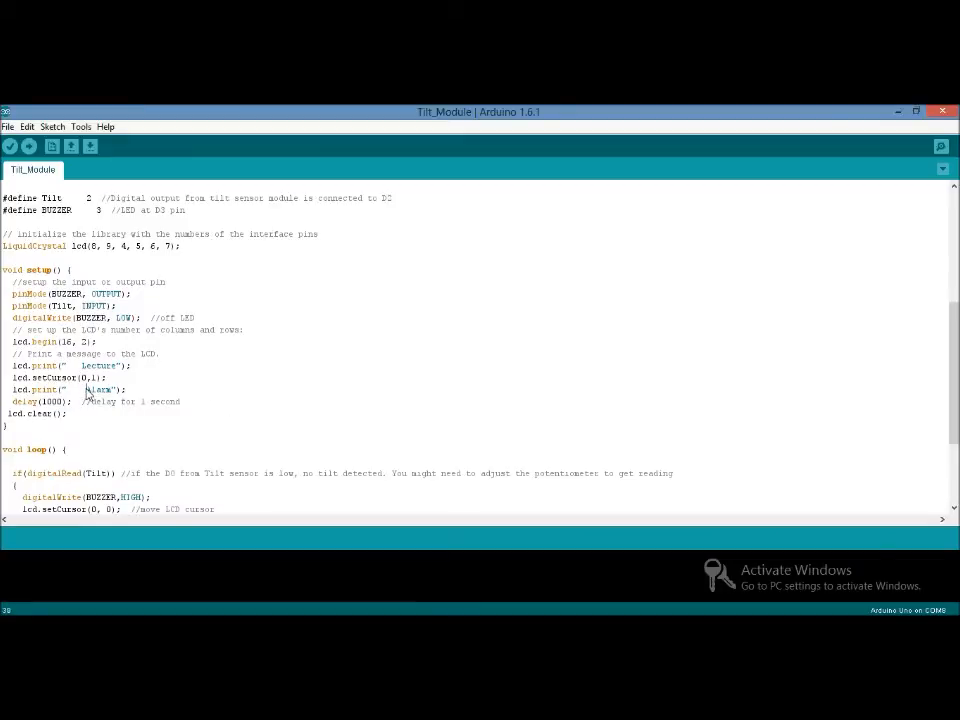
scroll(down, 3)
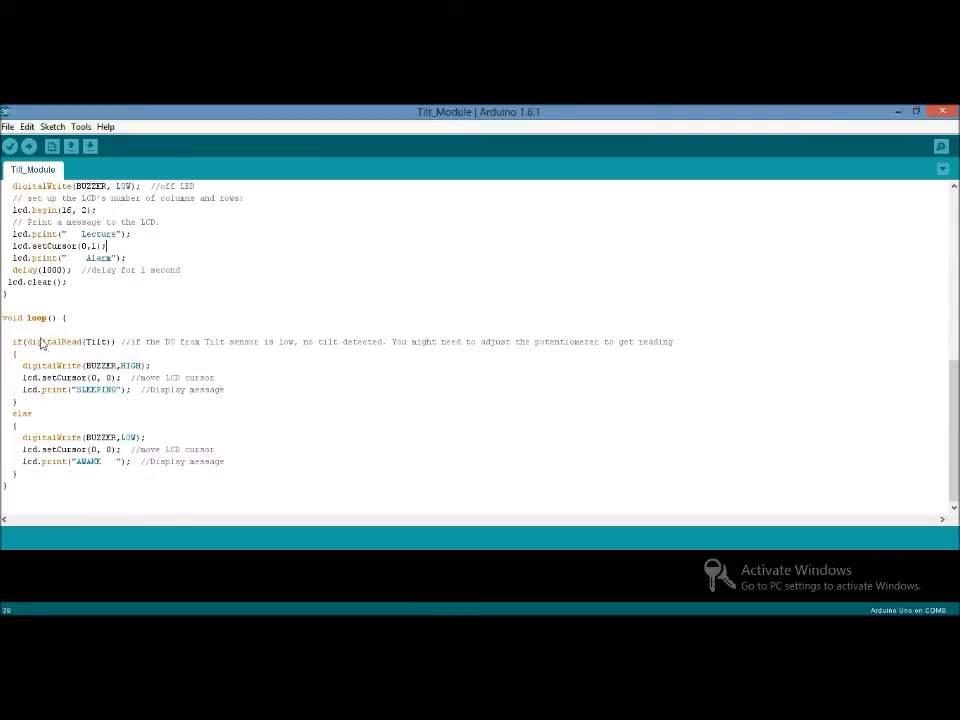
mouse_move(38, 400)
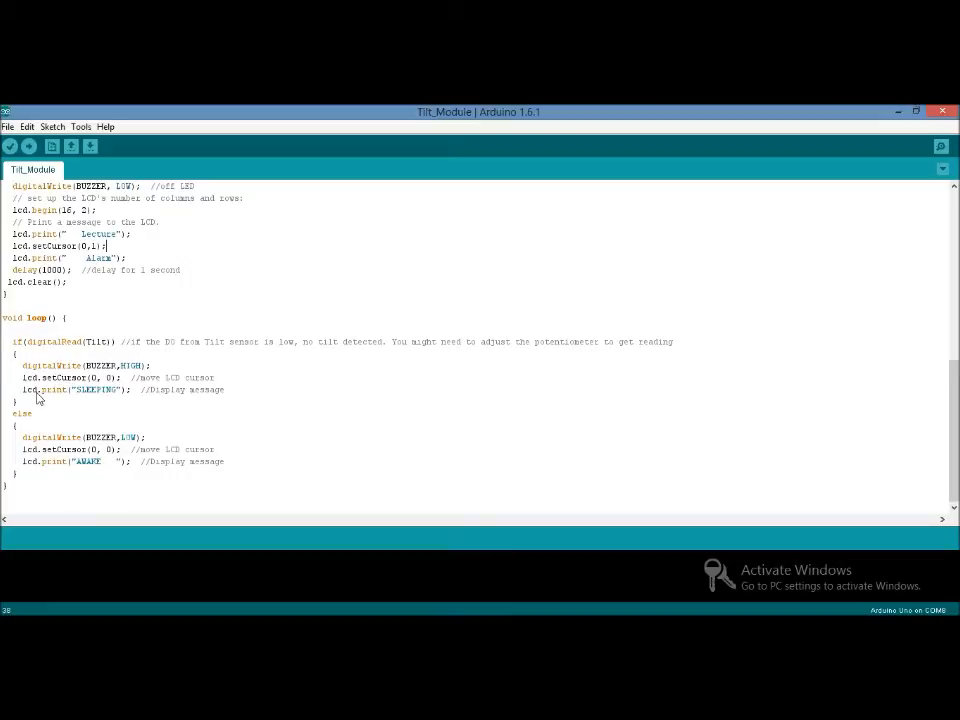
mouse_move(116, 438)
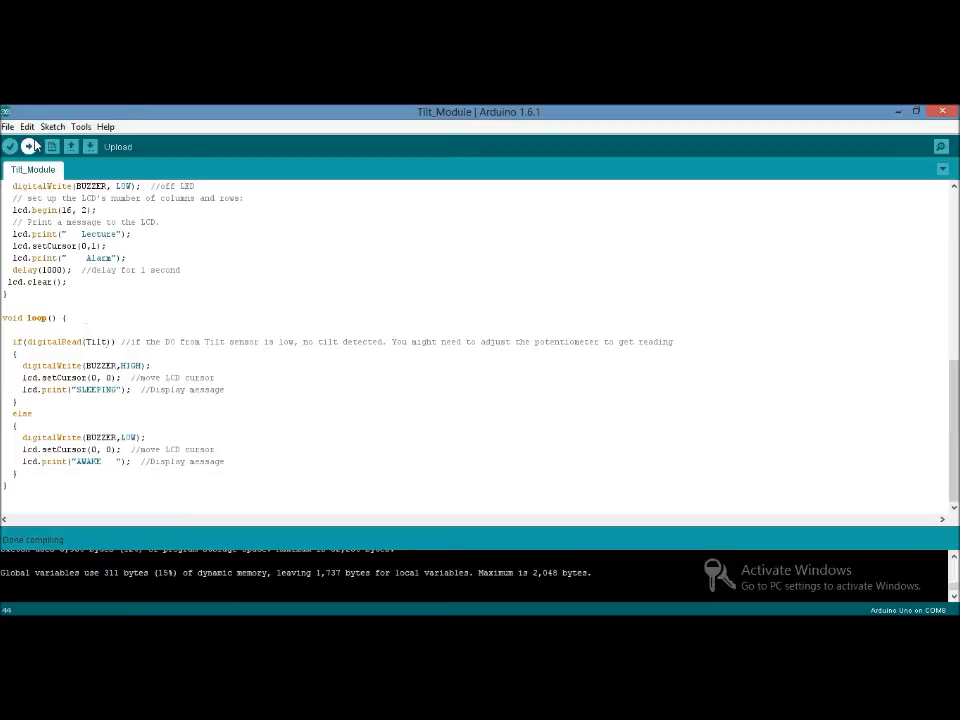
click(44, 146)
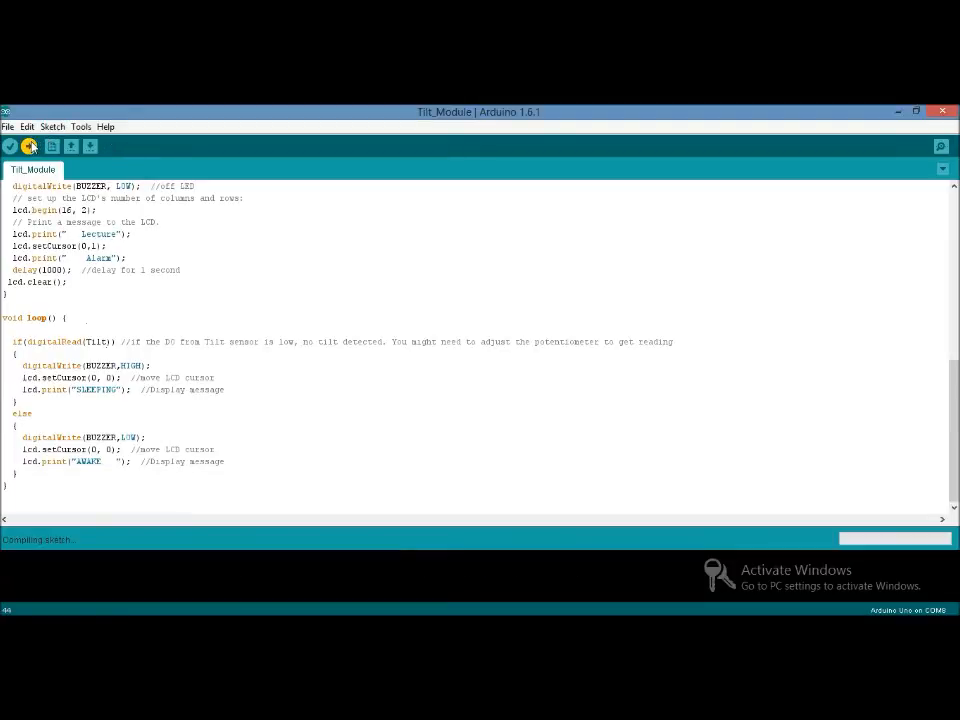